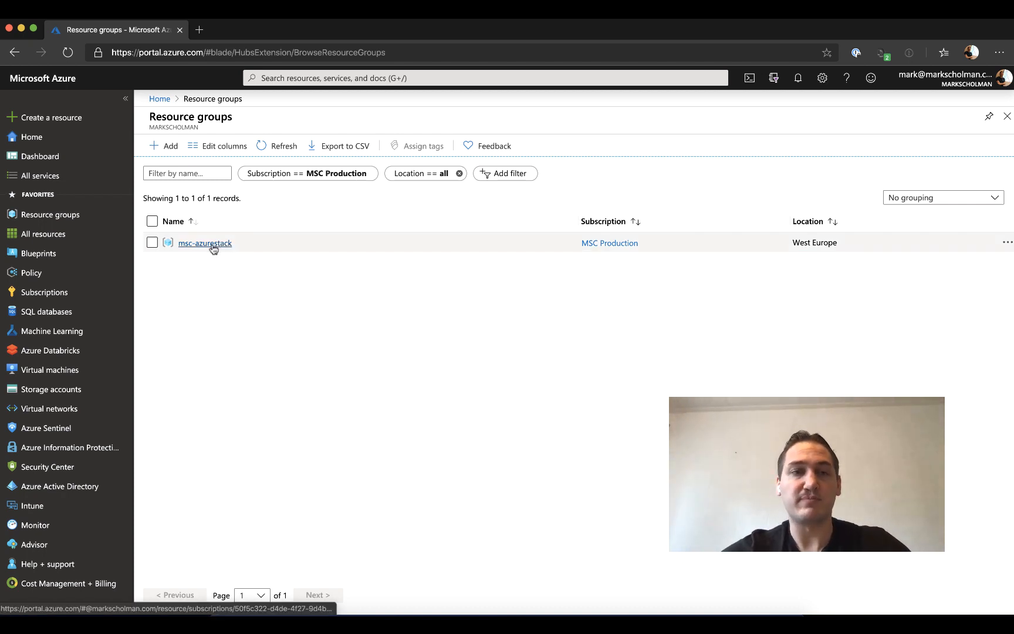
# Step: Open the msc-azurestack resource group to view its six resources
pyautogui.click(205, 242)
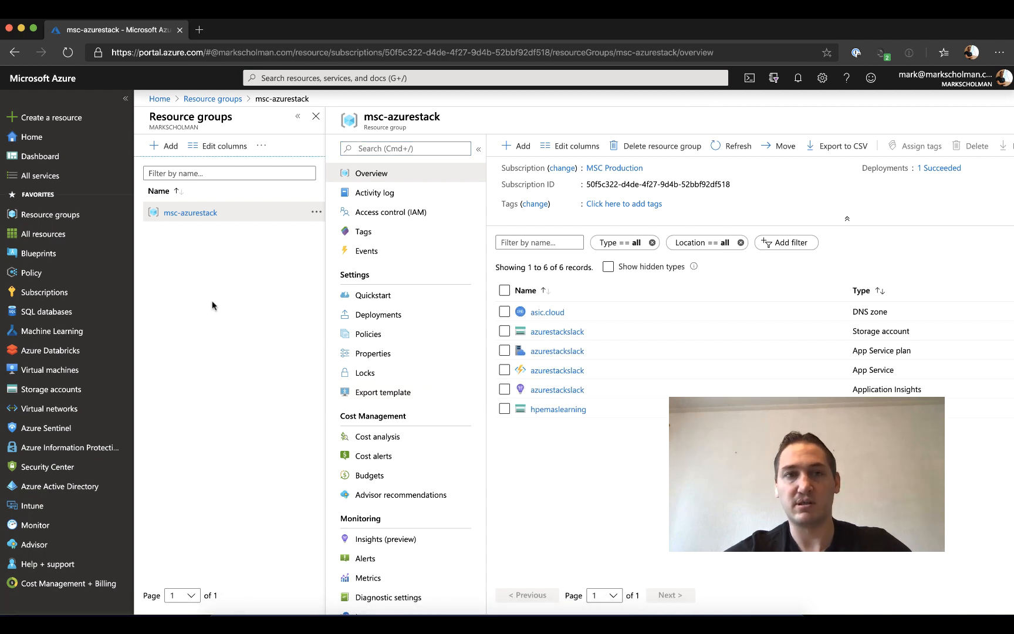
pyautogui.moveTo(285, 504)
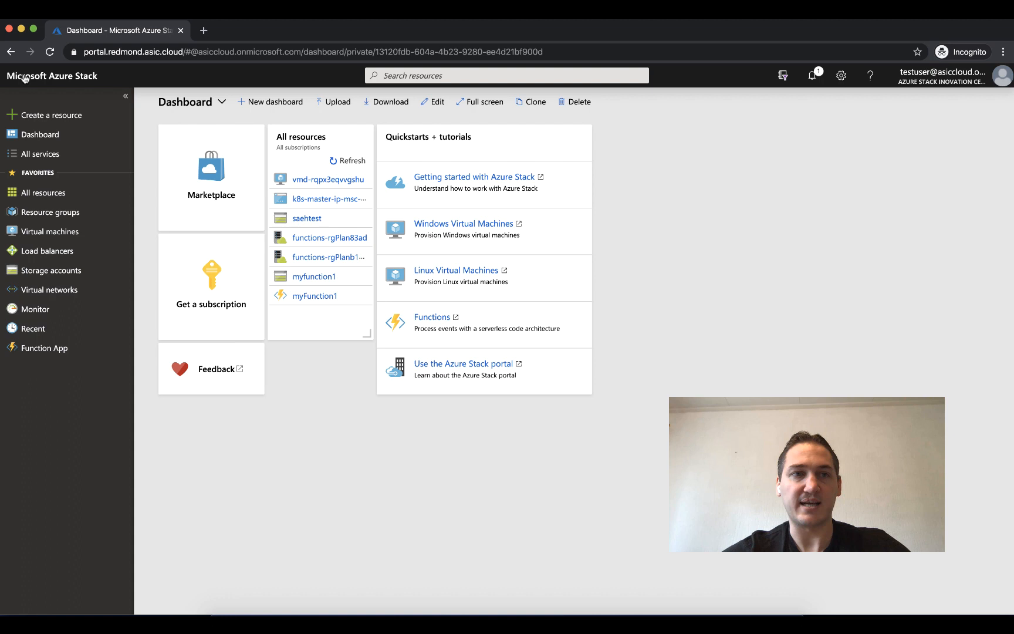
pyautogui.moveTo(276, 474)
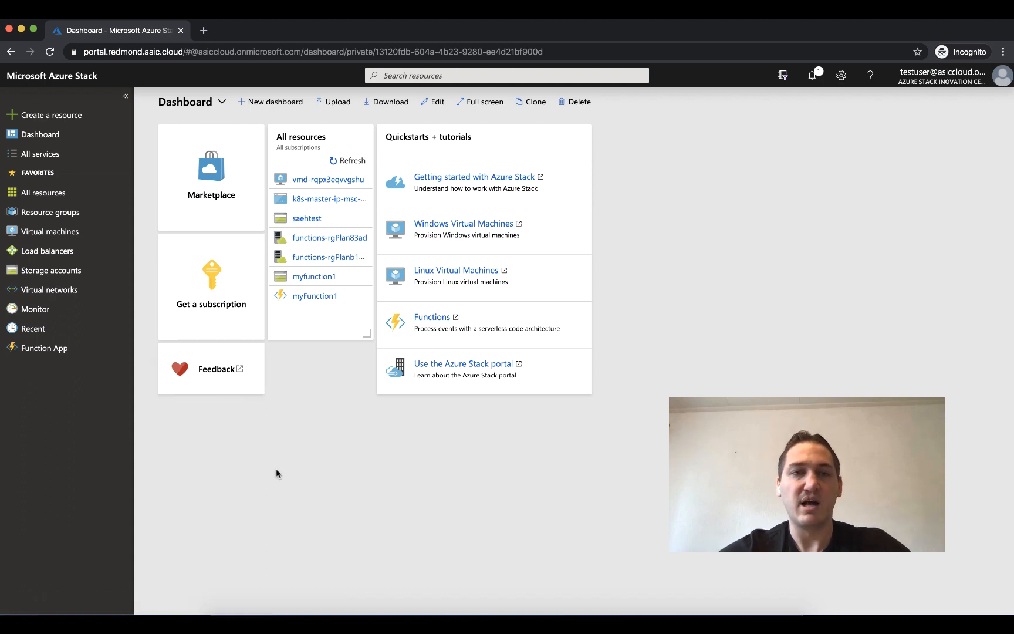
# Step: Open the aks-rg resource group from Resource groups to see its 23 Kubernetes resources
pyautogui.click(50, 212)
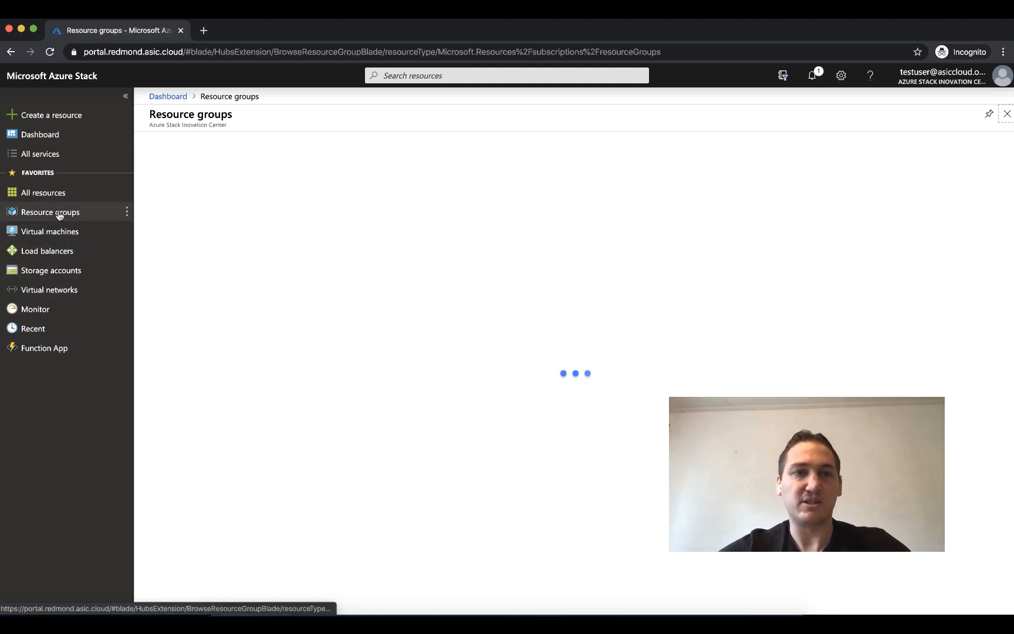
pyautogui.click(184, 215)
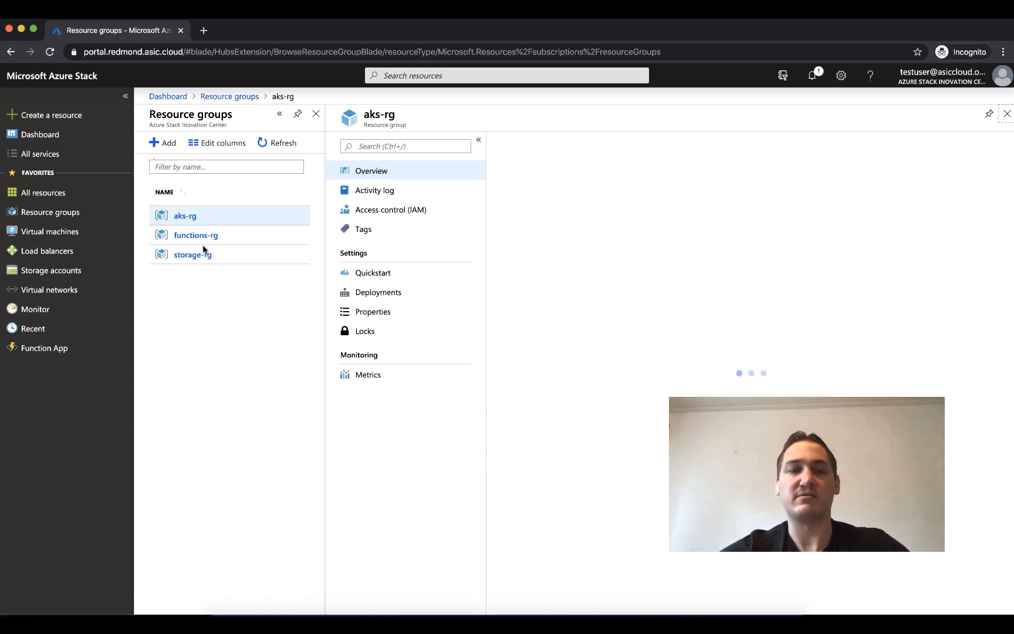
pyautogui.click(185, 216)
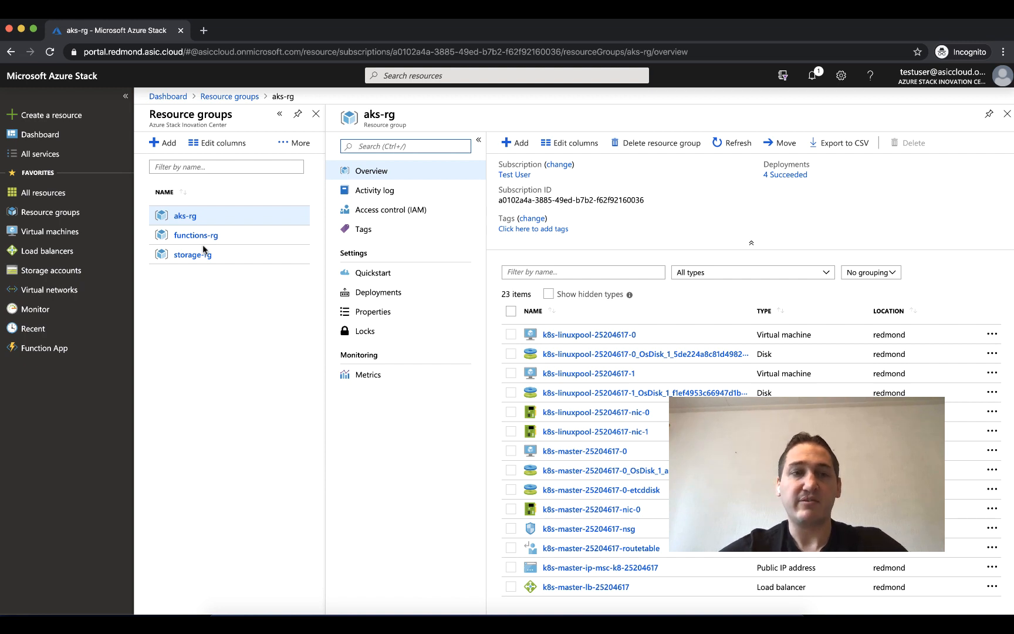
pyautogui.moveTo(204, 299)
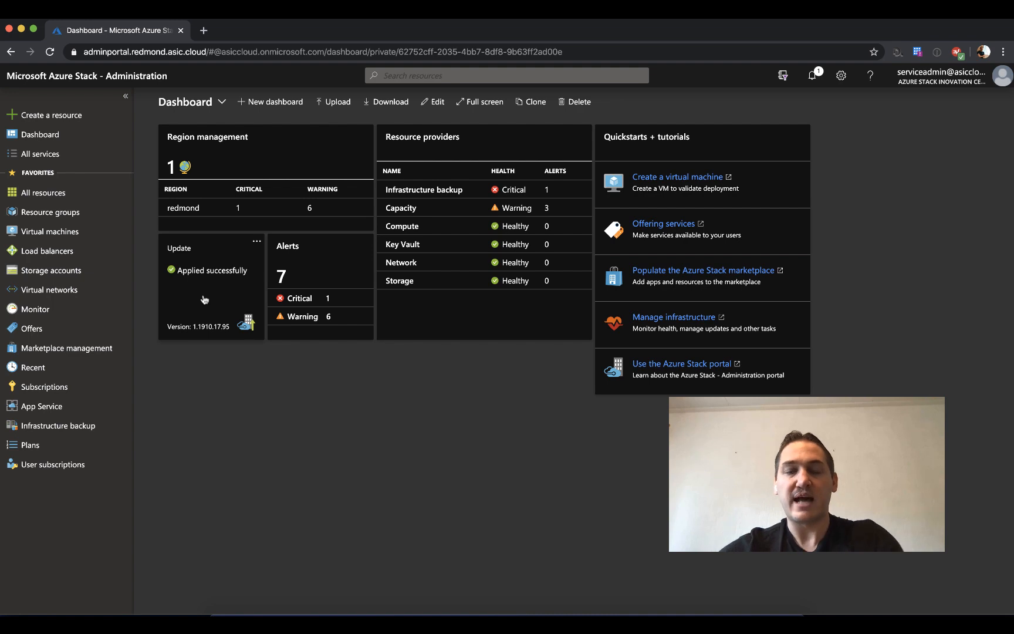
pyautogui.moveTo(245, 377)
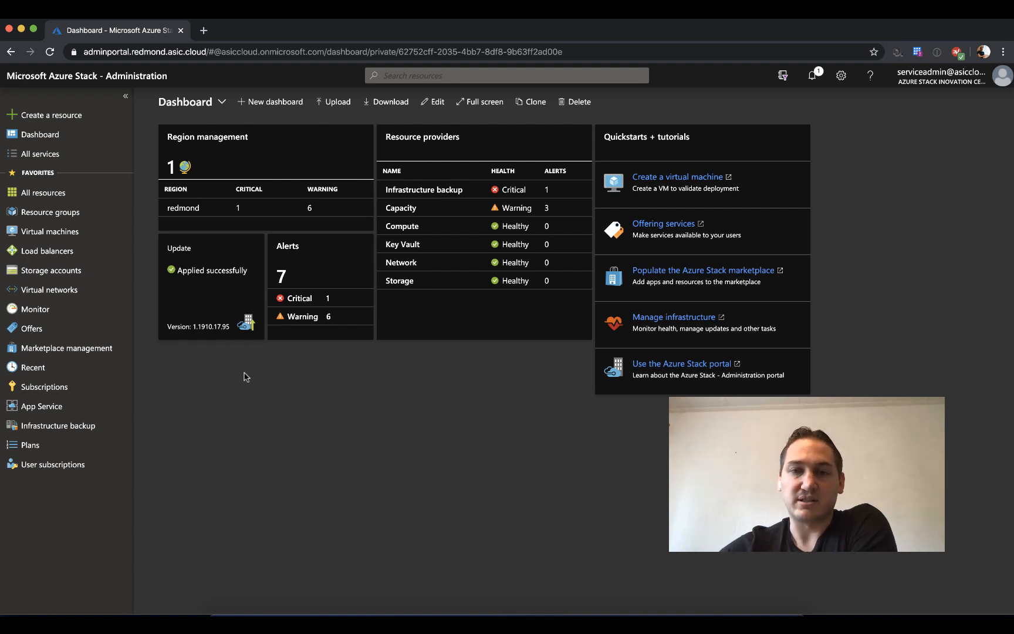
pyautogui.moveTo(255, 391)
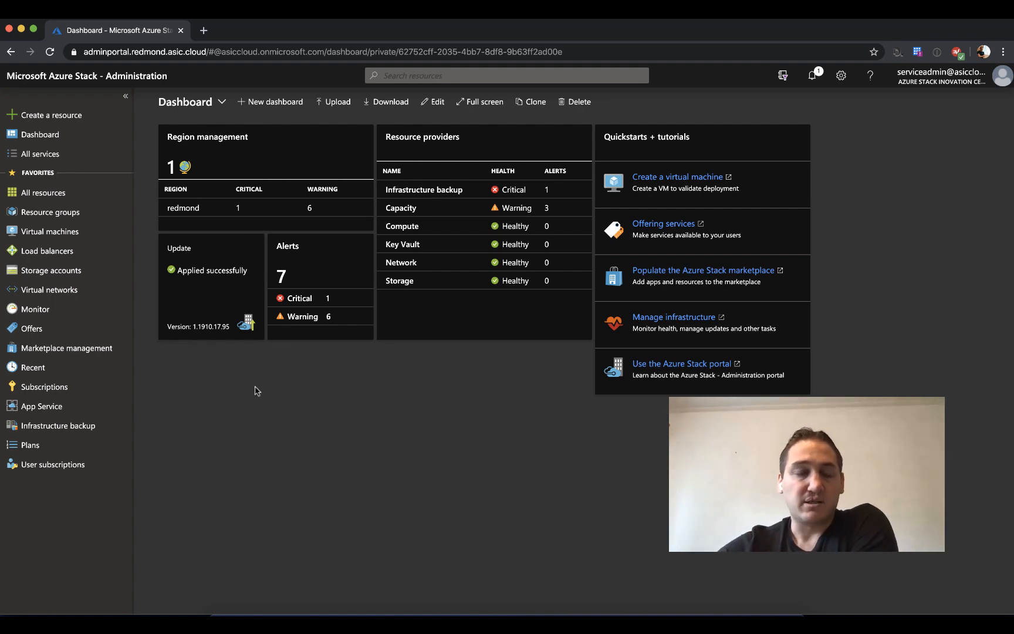
pyautogui.moveTo(290, 436)
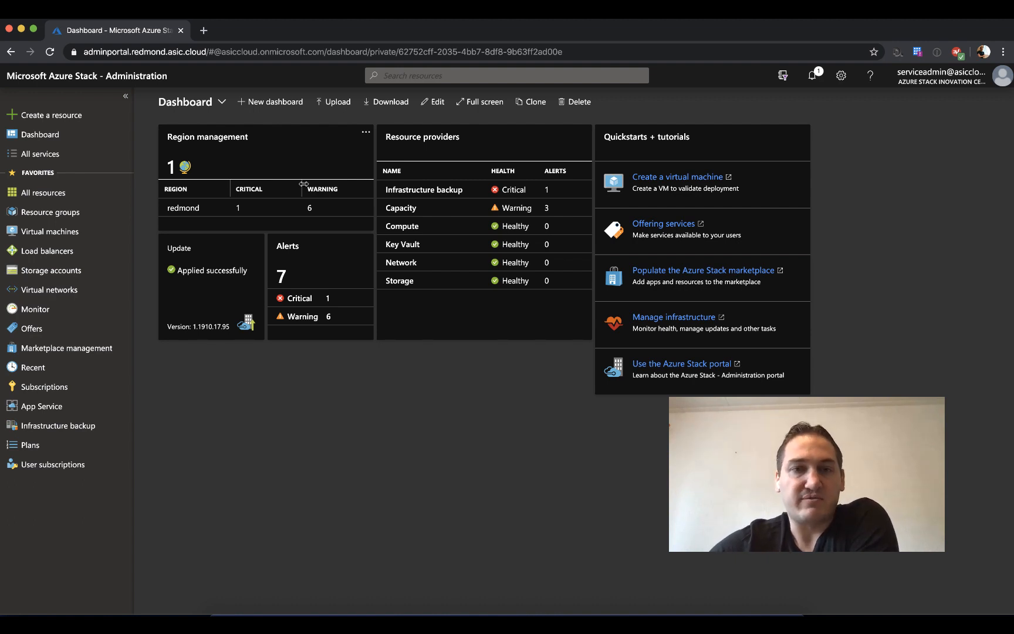
pyautogui.moveTo(310, 298)
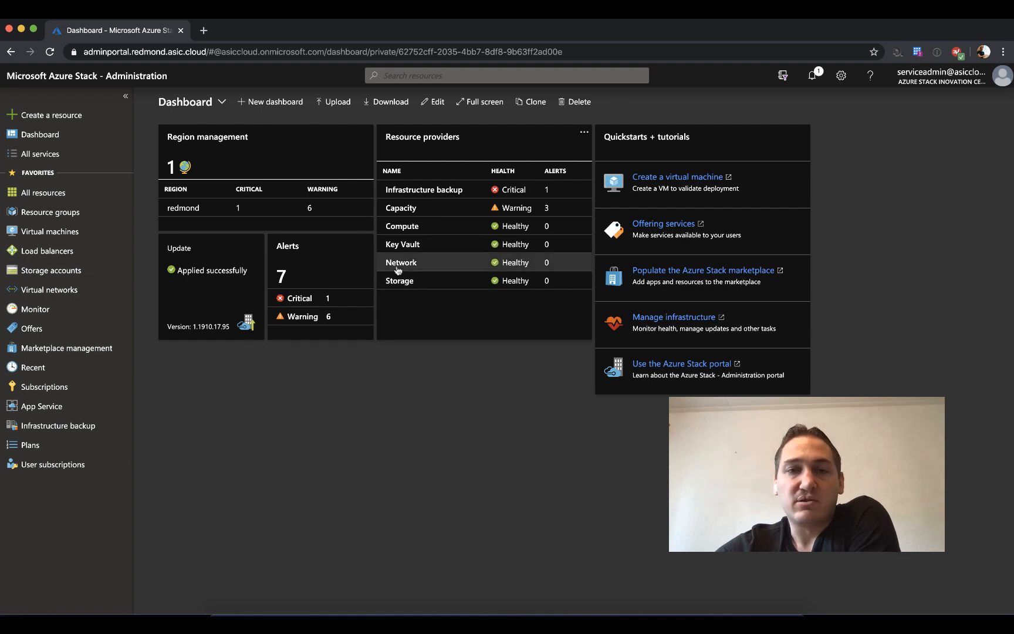
pyautogui.moveTo(439, 341)
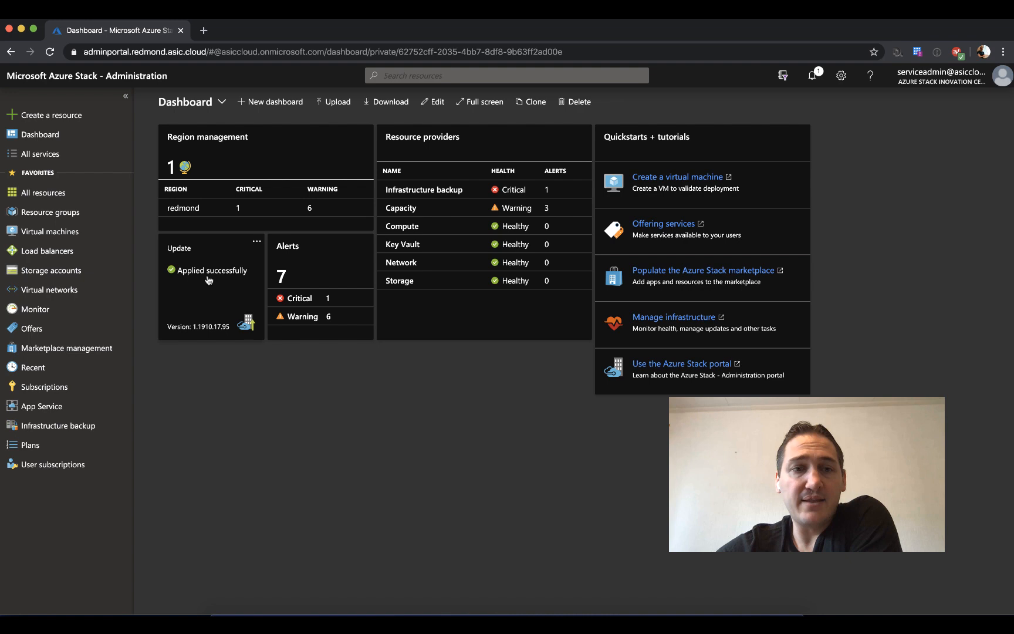
pyautogui.moveTo(39, 134)
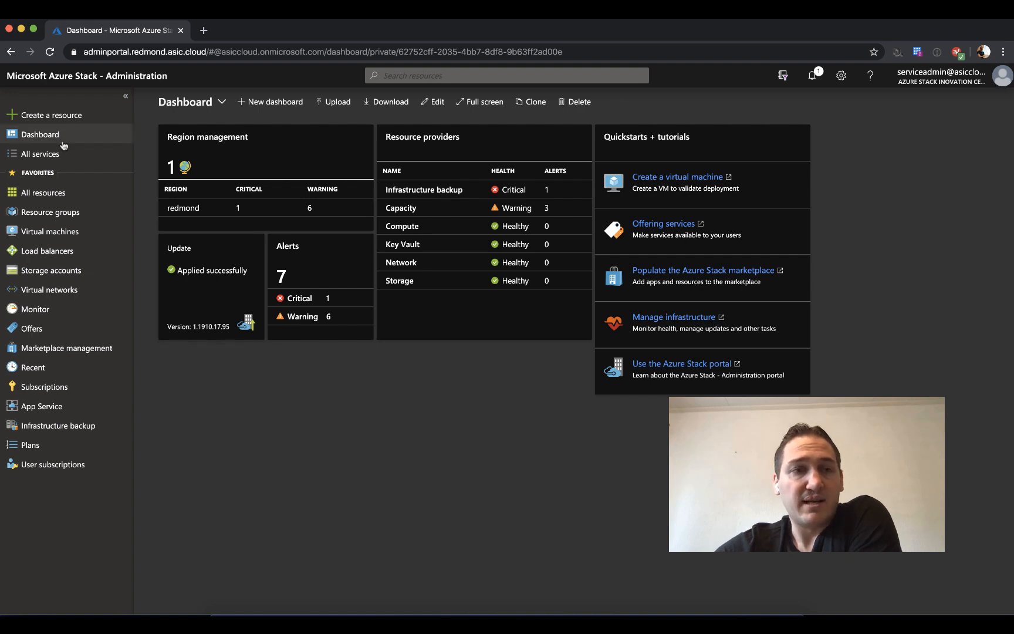
pyautogui.moveTo(33, 310)
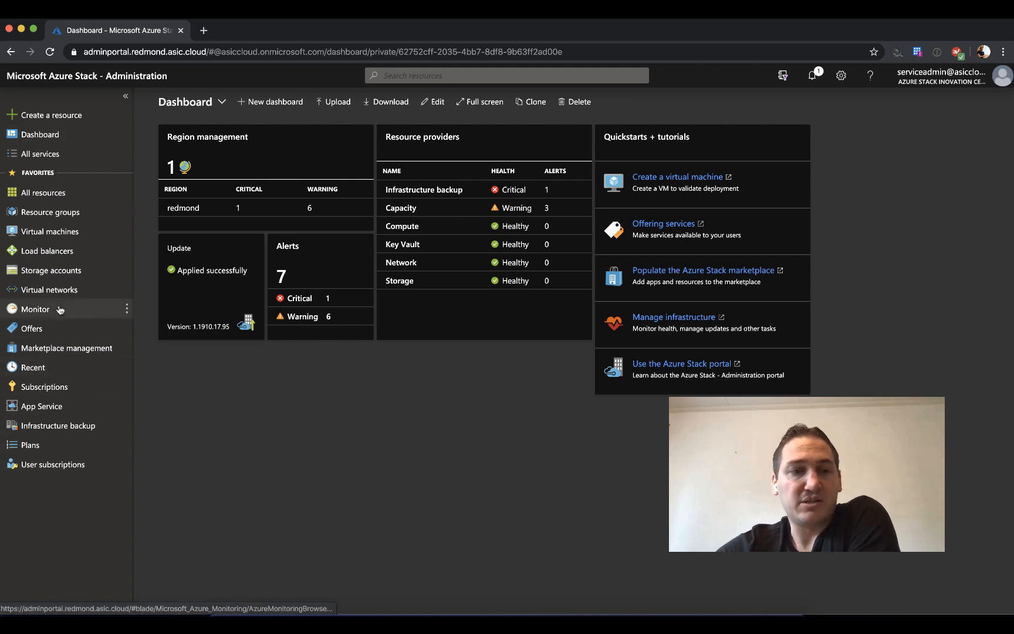
pyautogui.moveTo(166, 150)
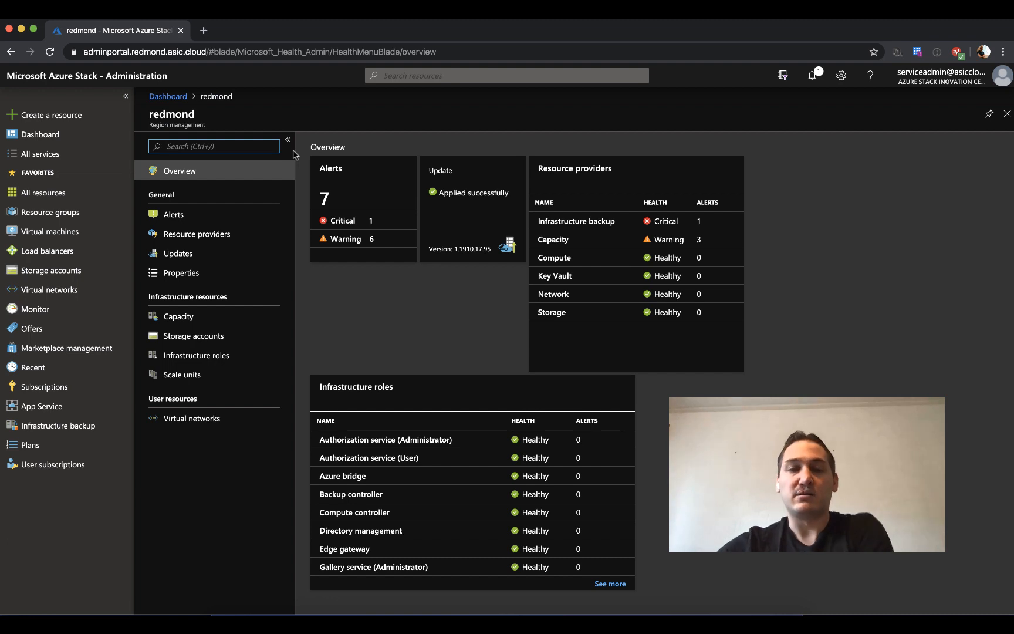
pyautogui.moveTo(381, 262)
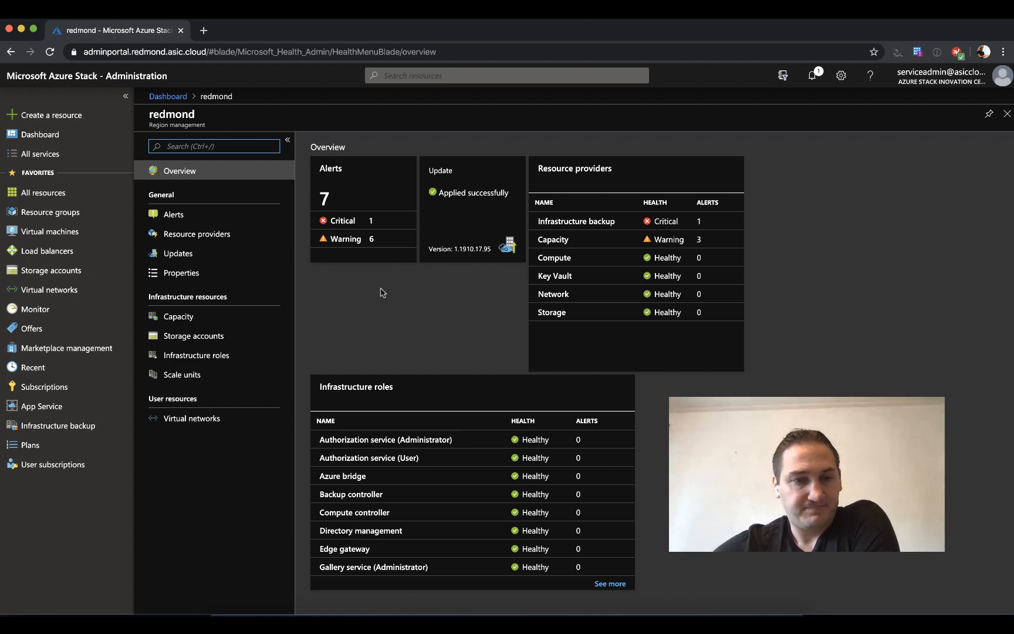
# Step: Show the redmond region's Capacity page with storage, memory and IP pool usage
pyautogui.click(178, 316)
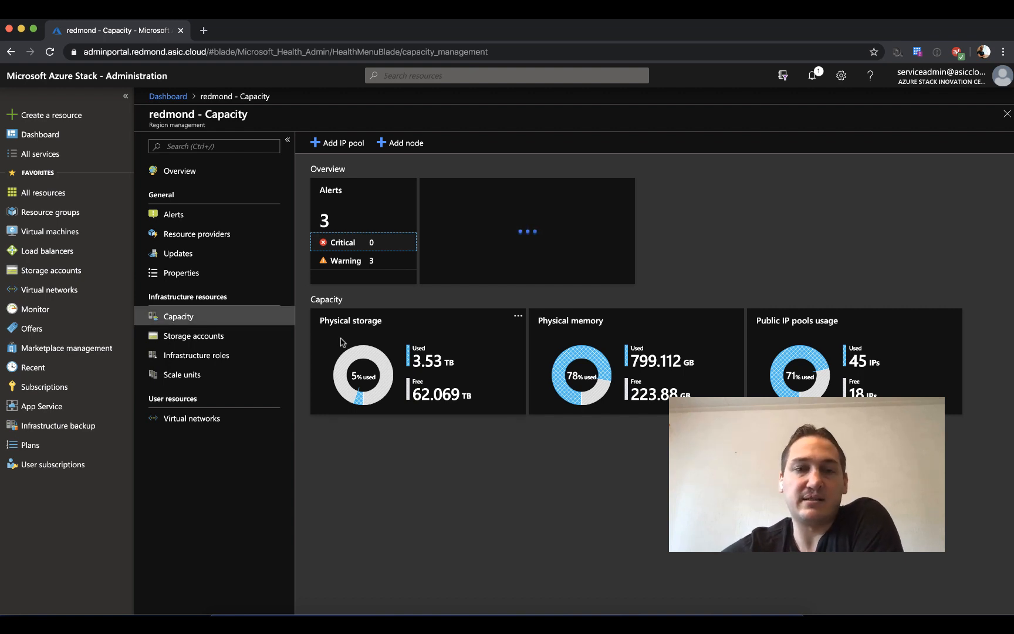
pyautogui.moveTo(413, 337)
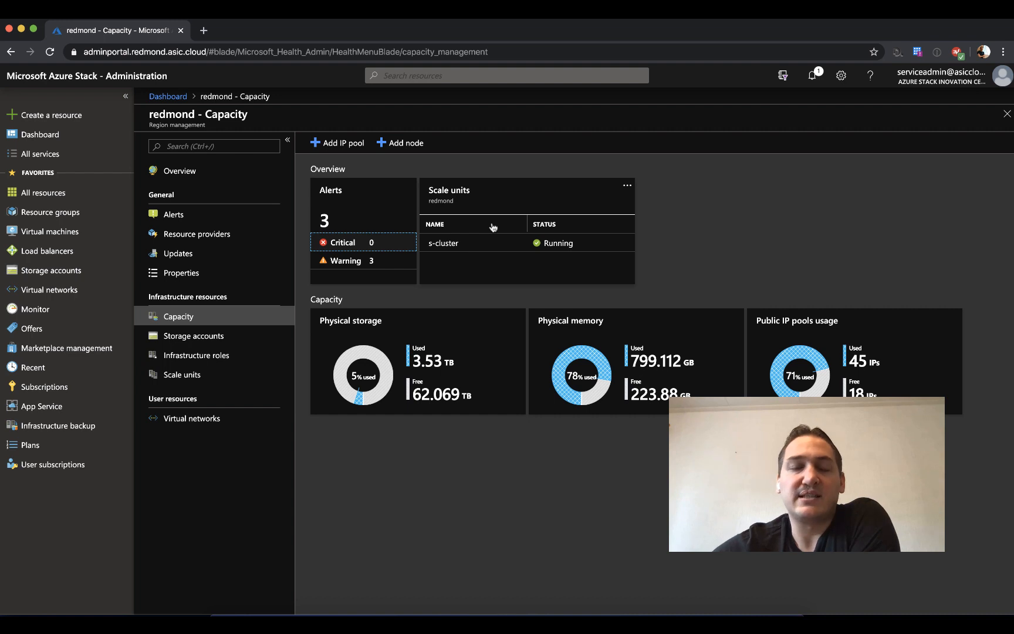
# Step: Open the s-cluster scale unit's Nodes list and select MAS06-Node01
pyautogui.click(443, 243)
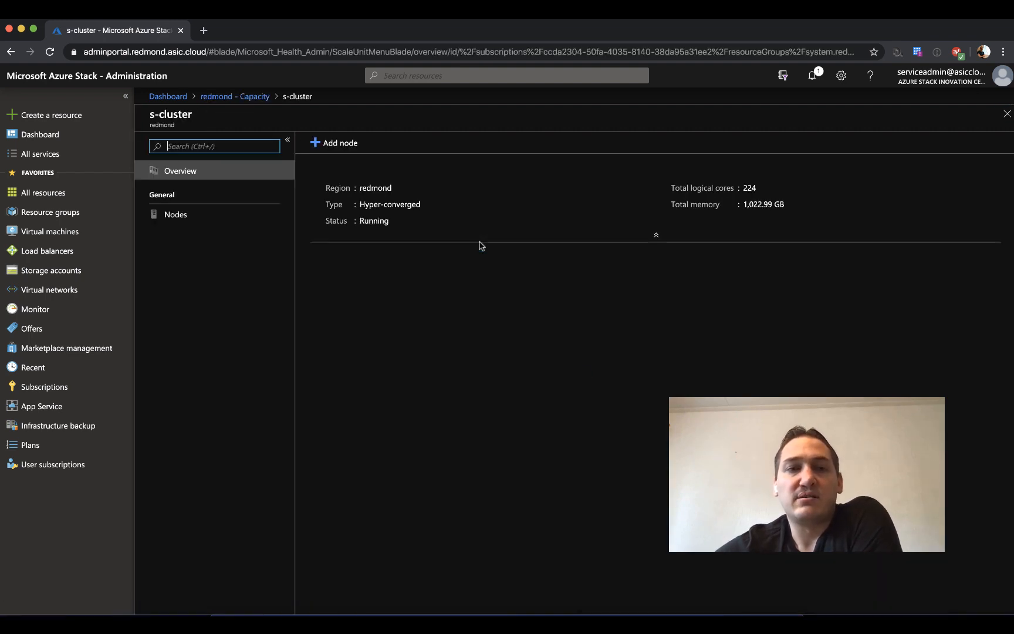
pyautogui.moveTo(362, 250)
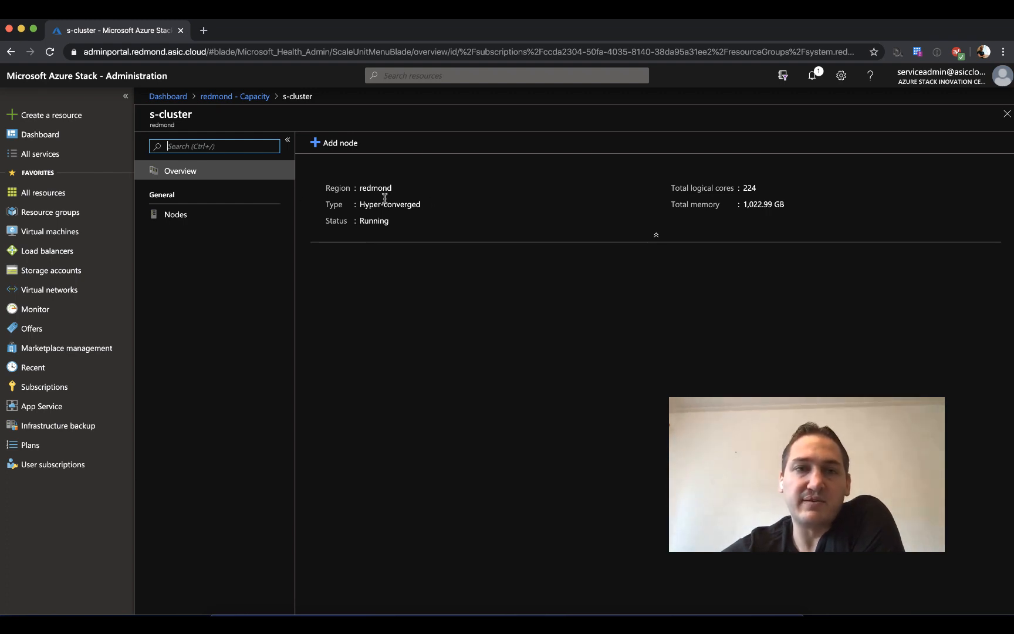
pyautogui.moveTo(762, 218)
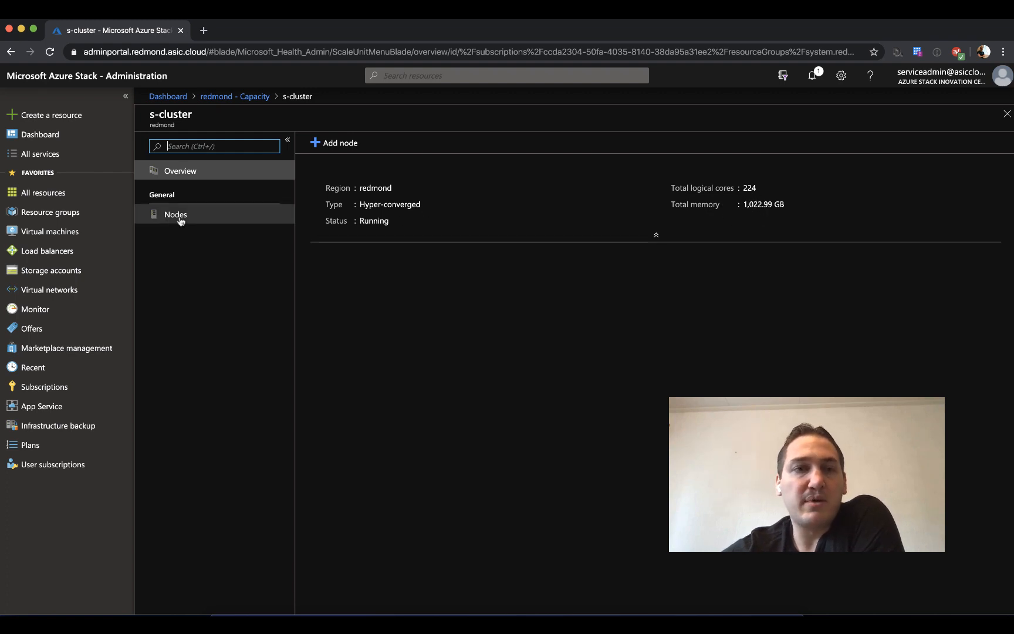
pyautogui.click(176, 214)
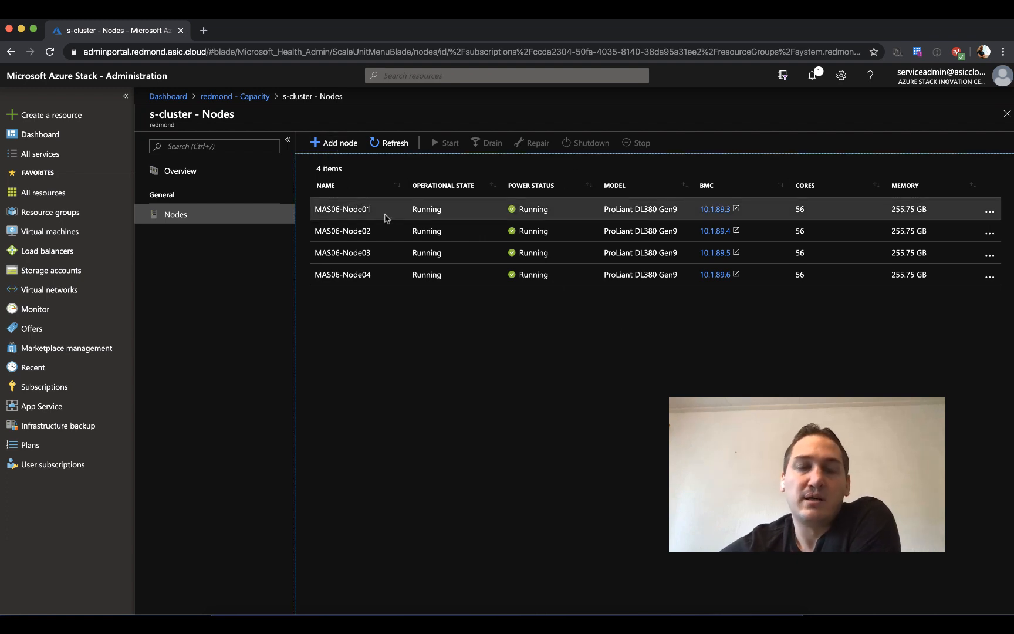
pyautogui.click(342, 209)
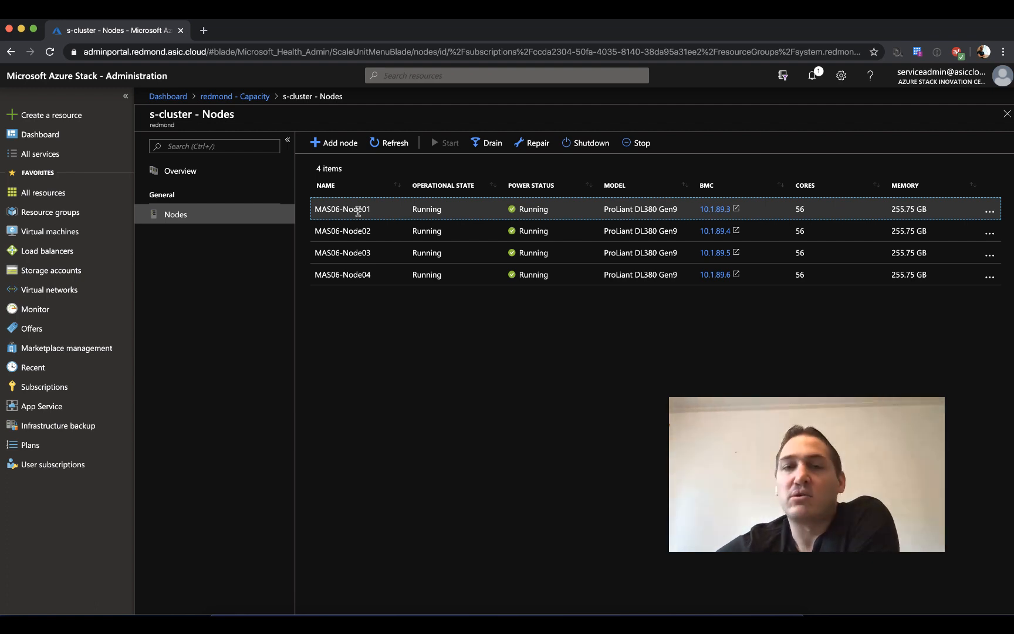
pyautogui.moveTo(363, 214)
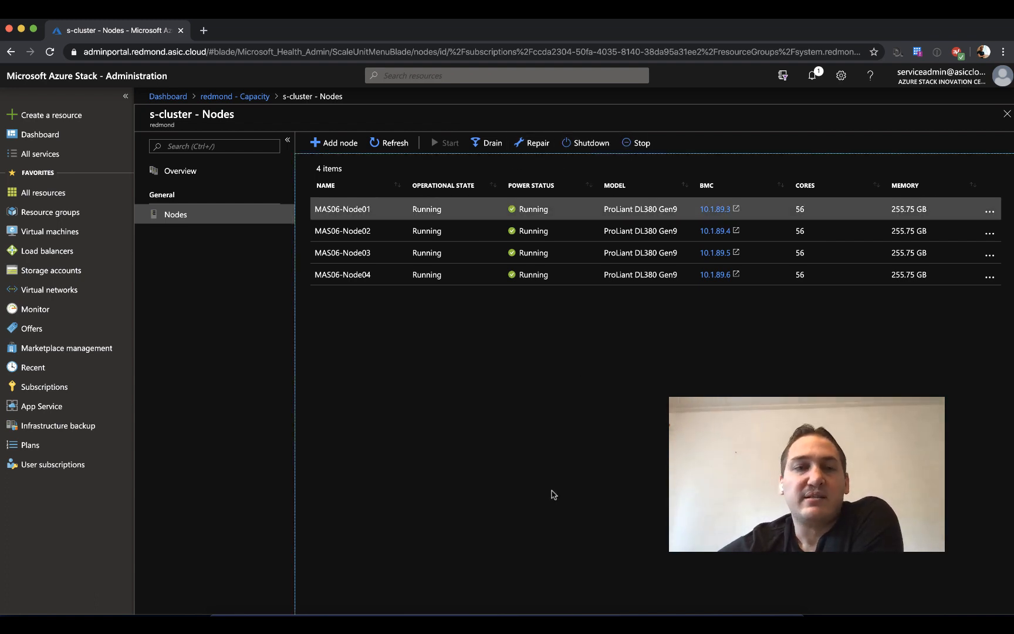
pyautogui.moveTo(360, 134)
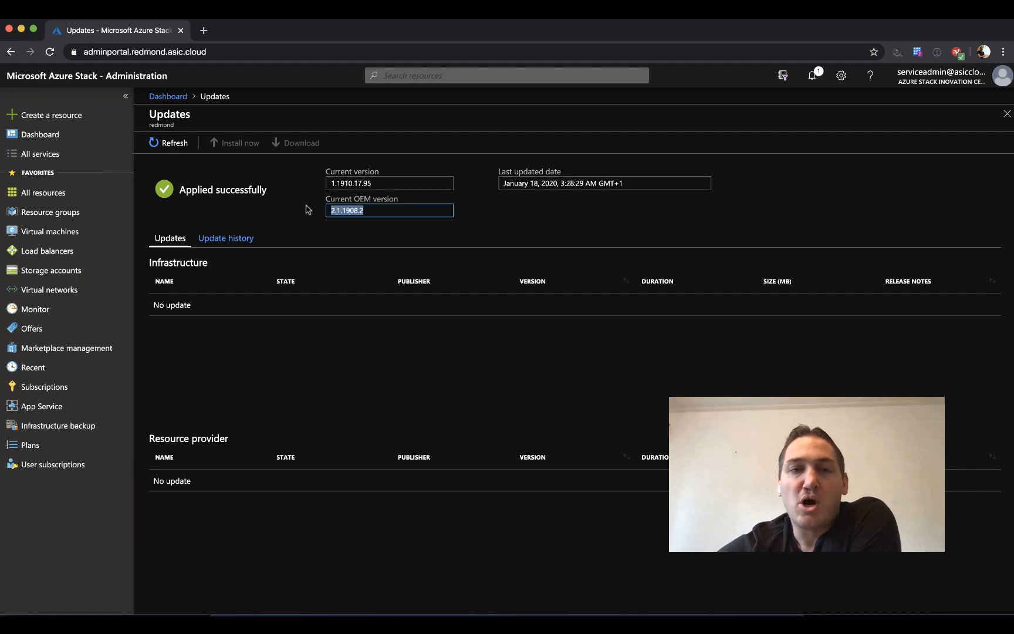
pyautogui.moveTo(380, 242)
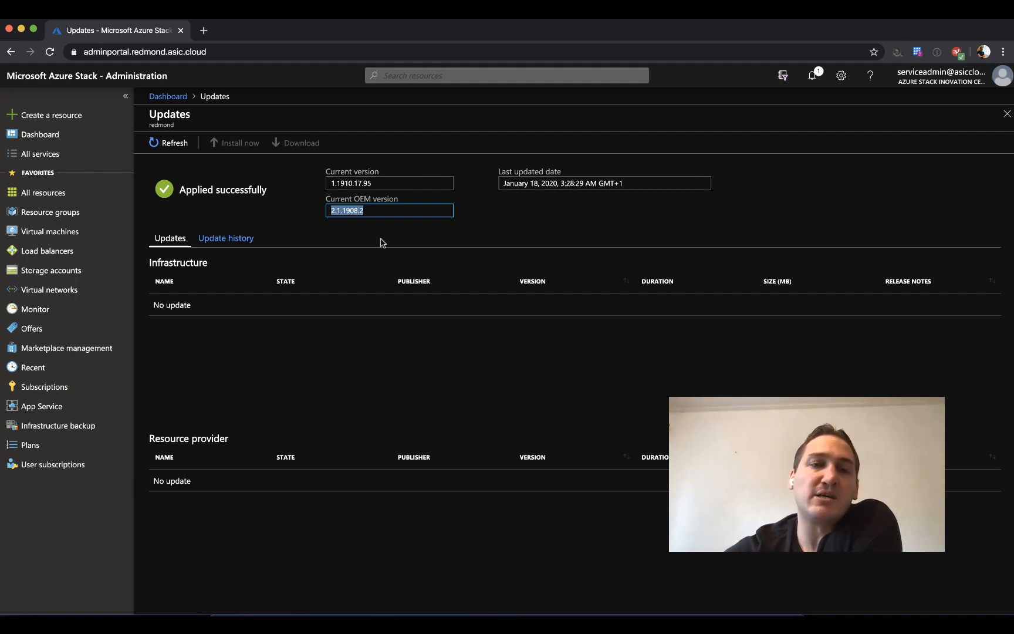
pyautogui.moveTo(373, 190)
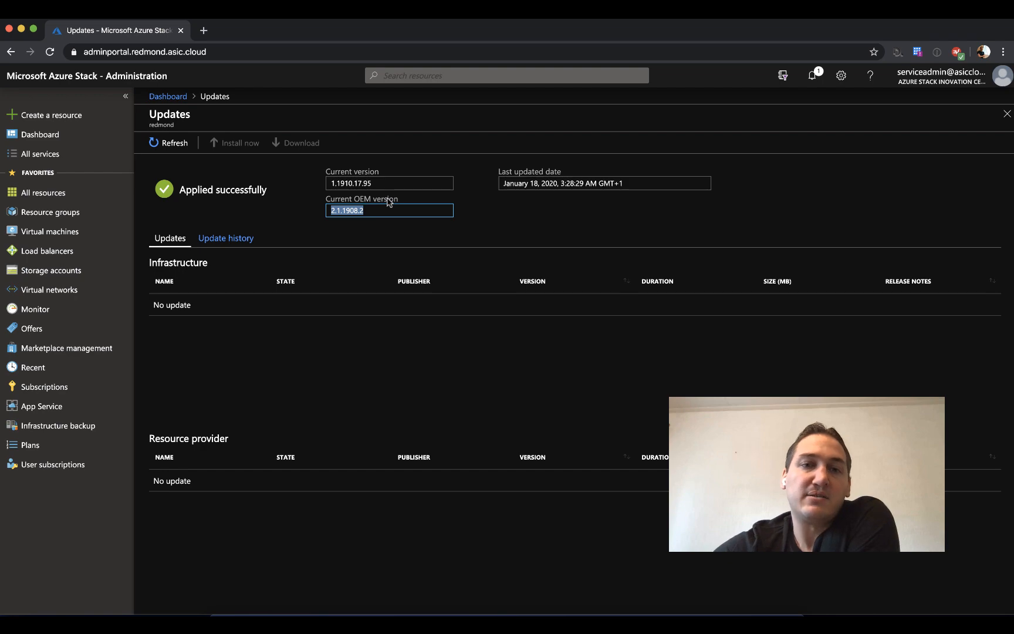
# Step: Scroll through the Update history of installed AzS updates and hotfixes through 1.1910
pyautogui.click(226, 238)
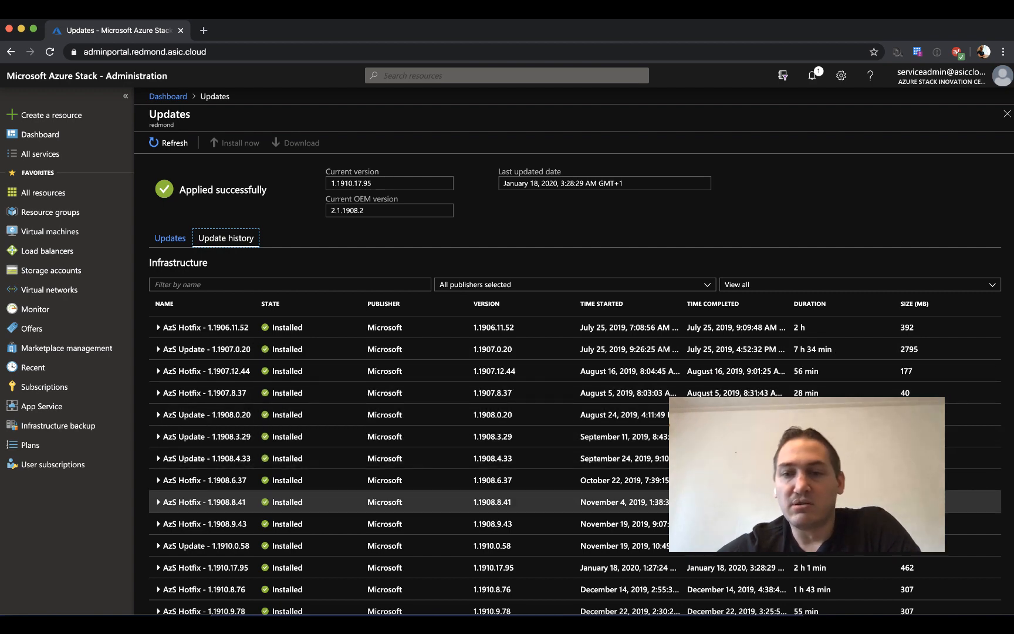
pyautogui.scroll(-3)
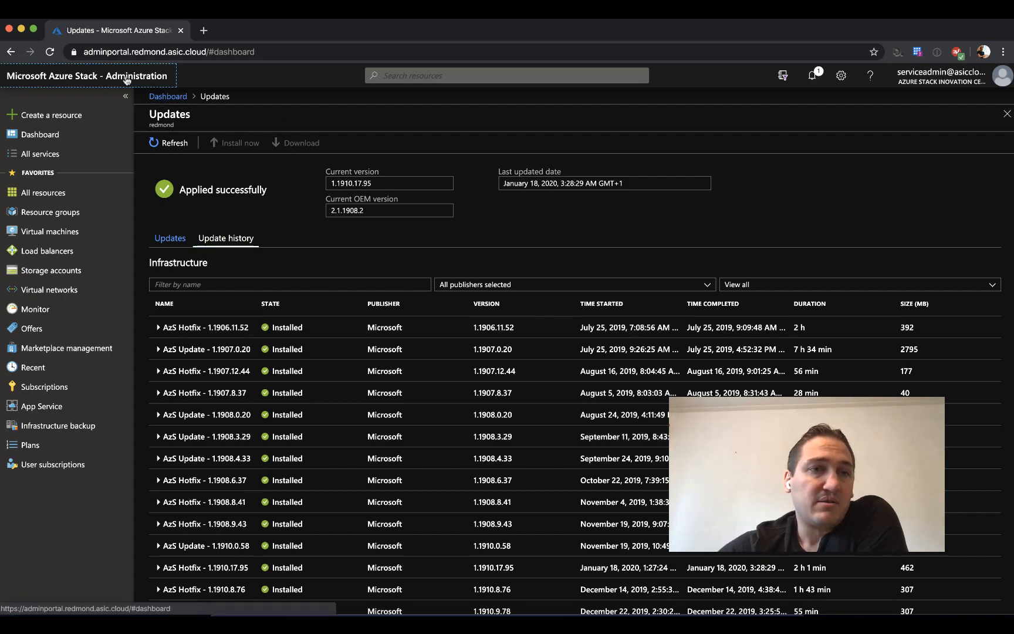
# Step: From the Dashboard's Alerts tile, open the 70% public IP utilization warning's details
pyautogui.click(167, 96)
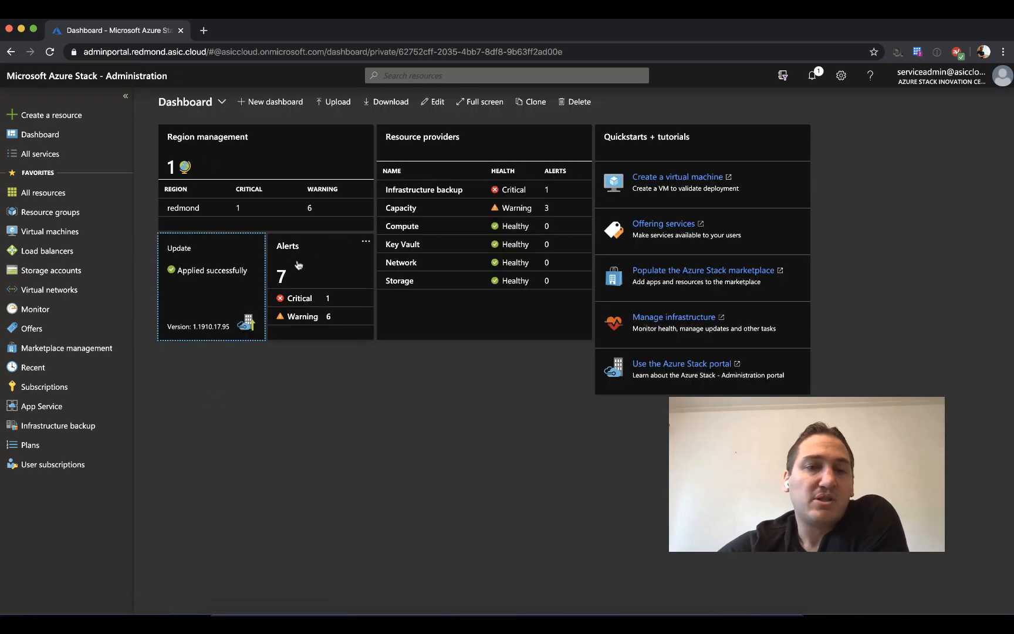
pyautogui.click(281, 277)
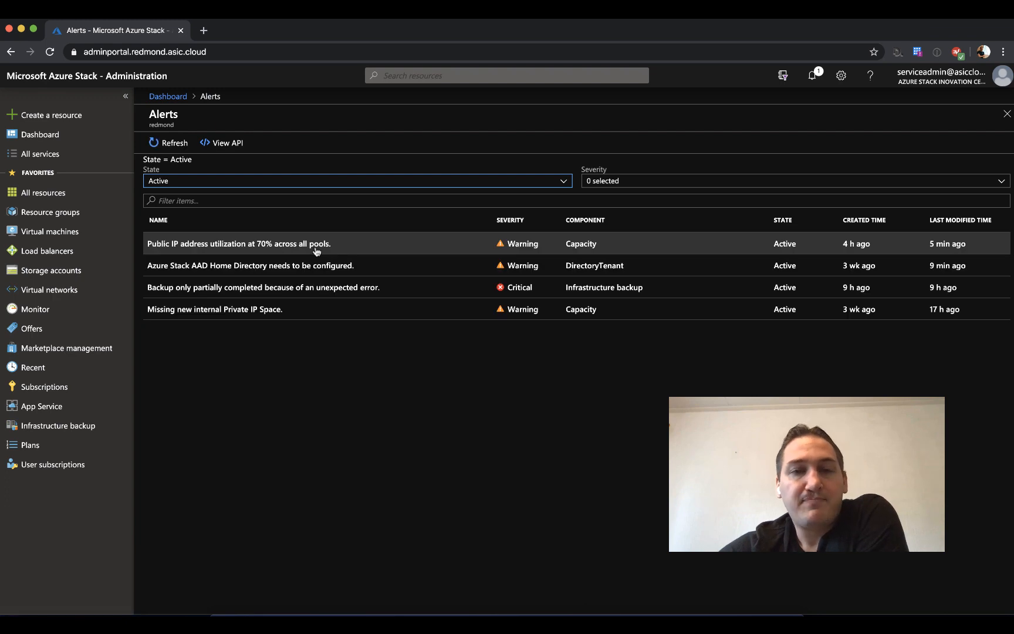
pyautogui.moveTo(391, 445)
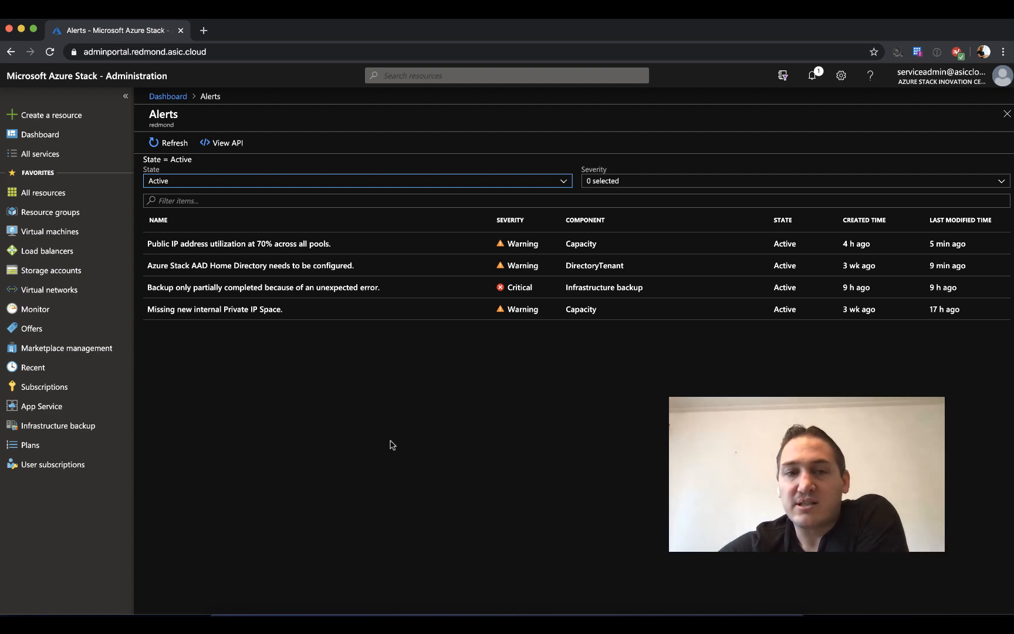
pyautogui.moveTo(462, 287)
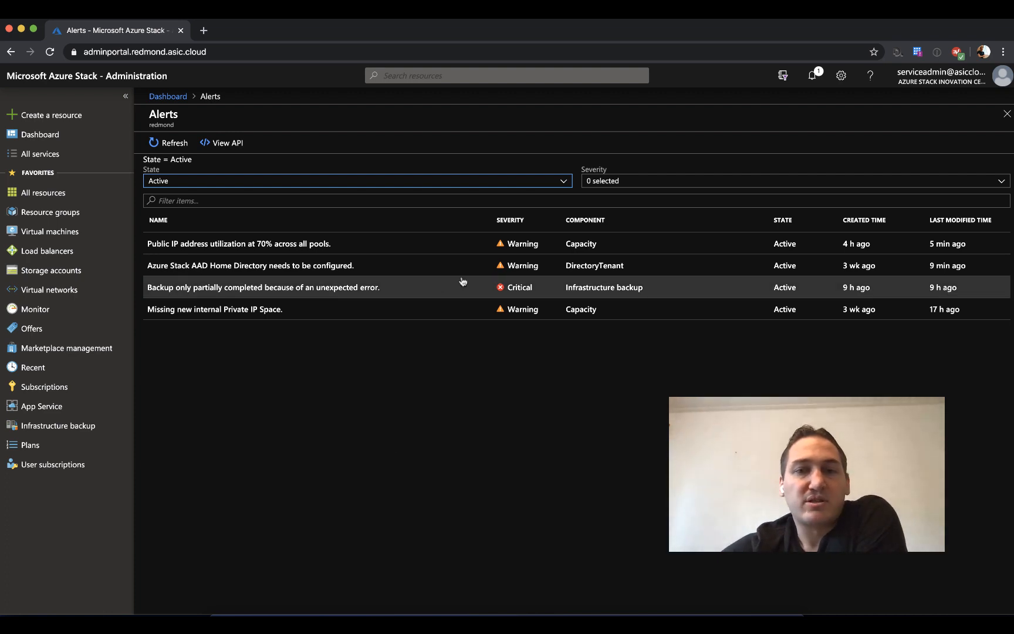
pyautogui.moveTo(374, 244)
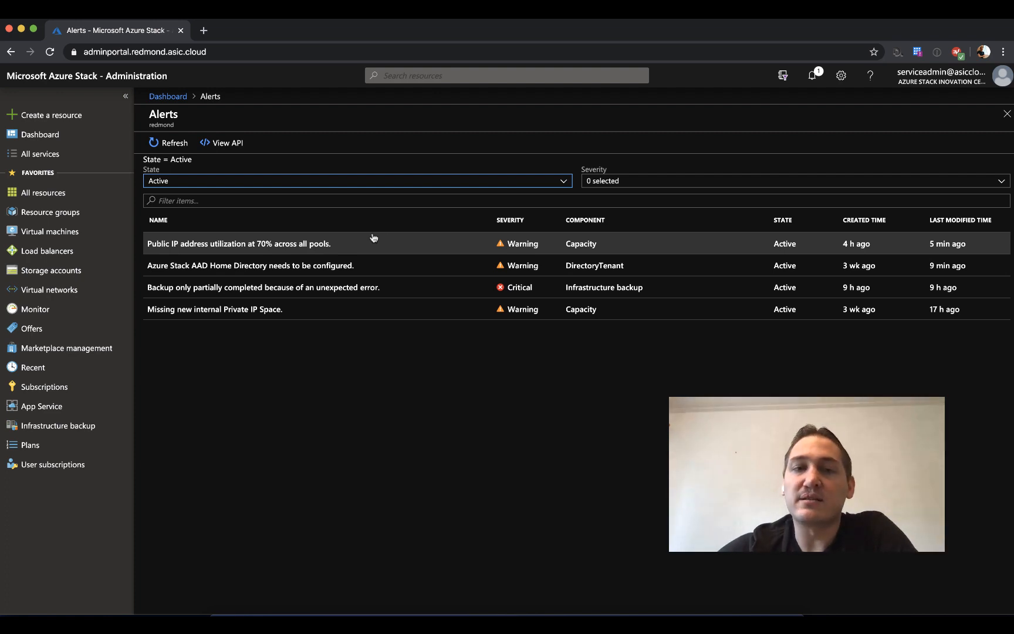
pyautogui.click(239, 243)
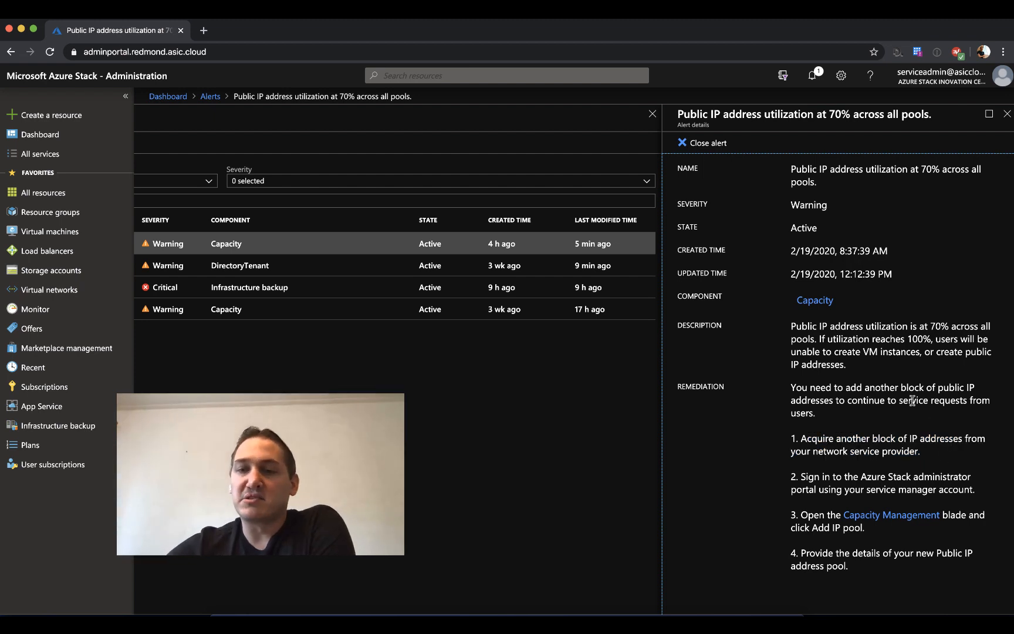
pyautogui.moveTo(891, 515)
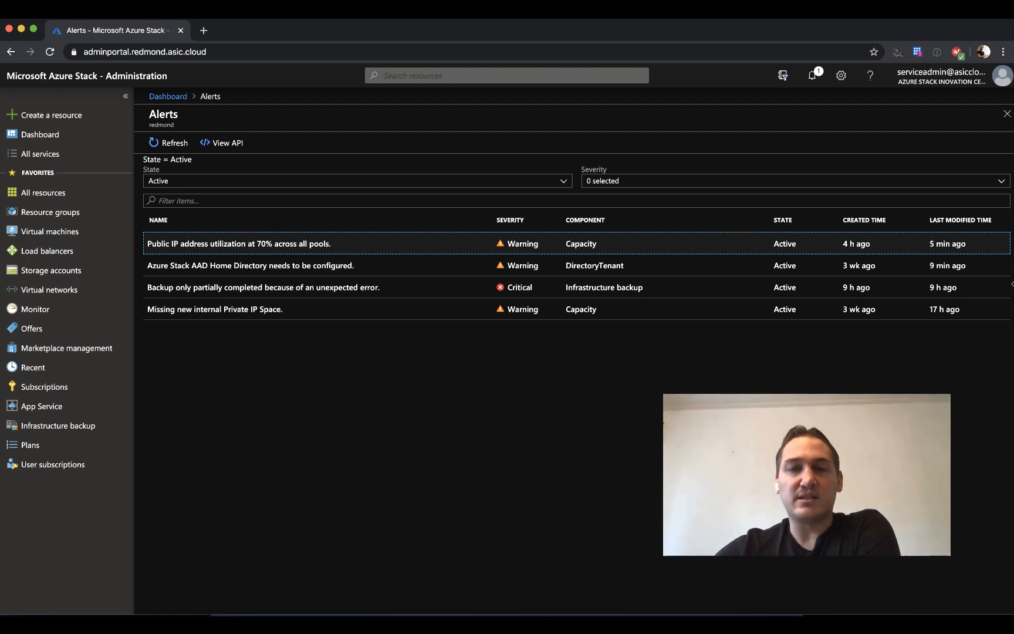
pyautogui.moveTo(839, 369)
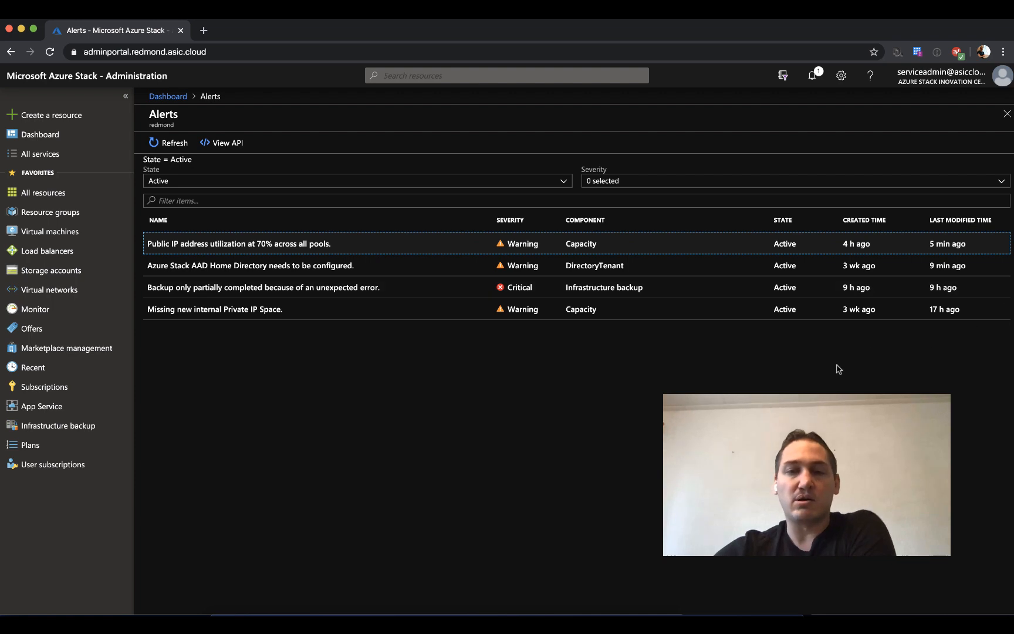